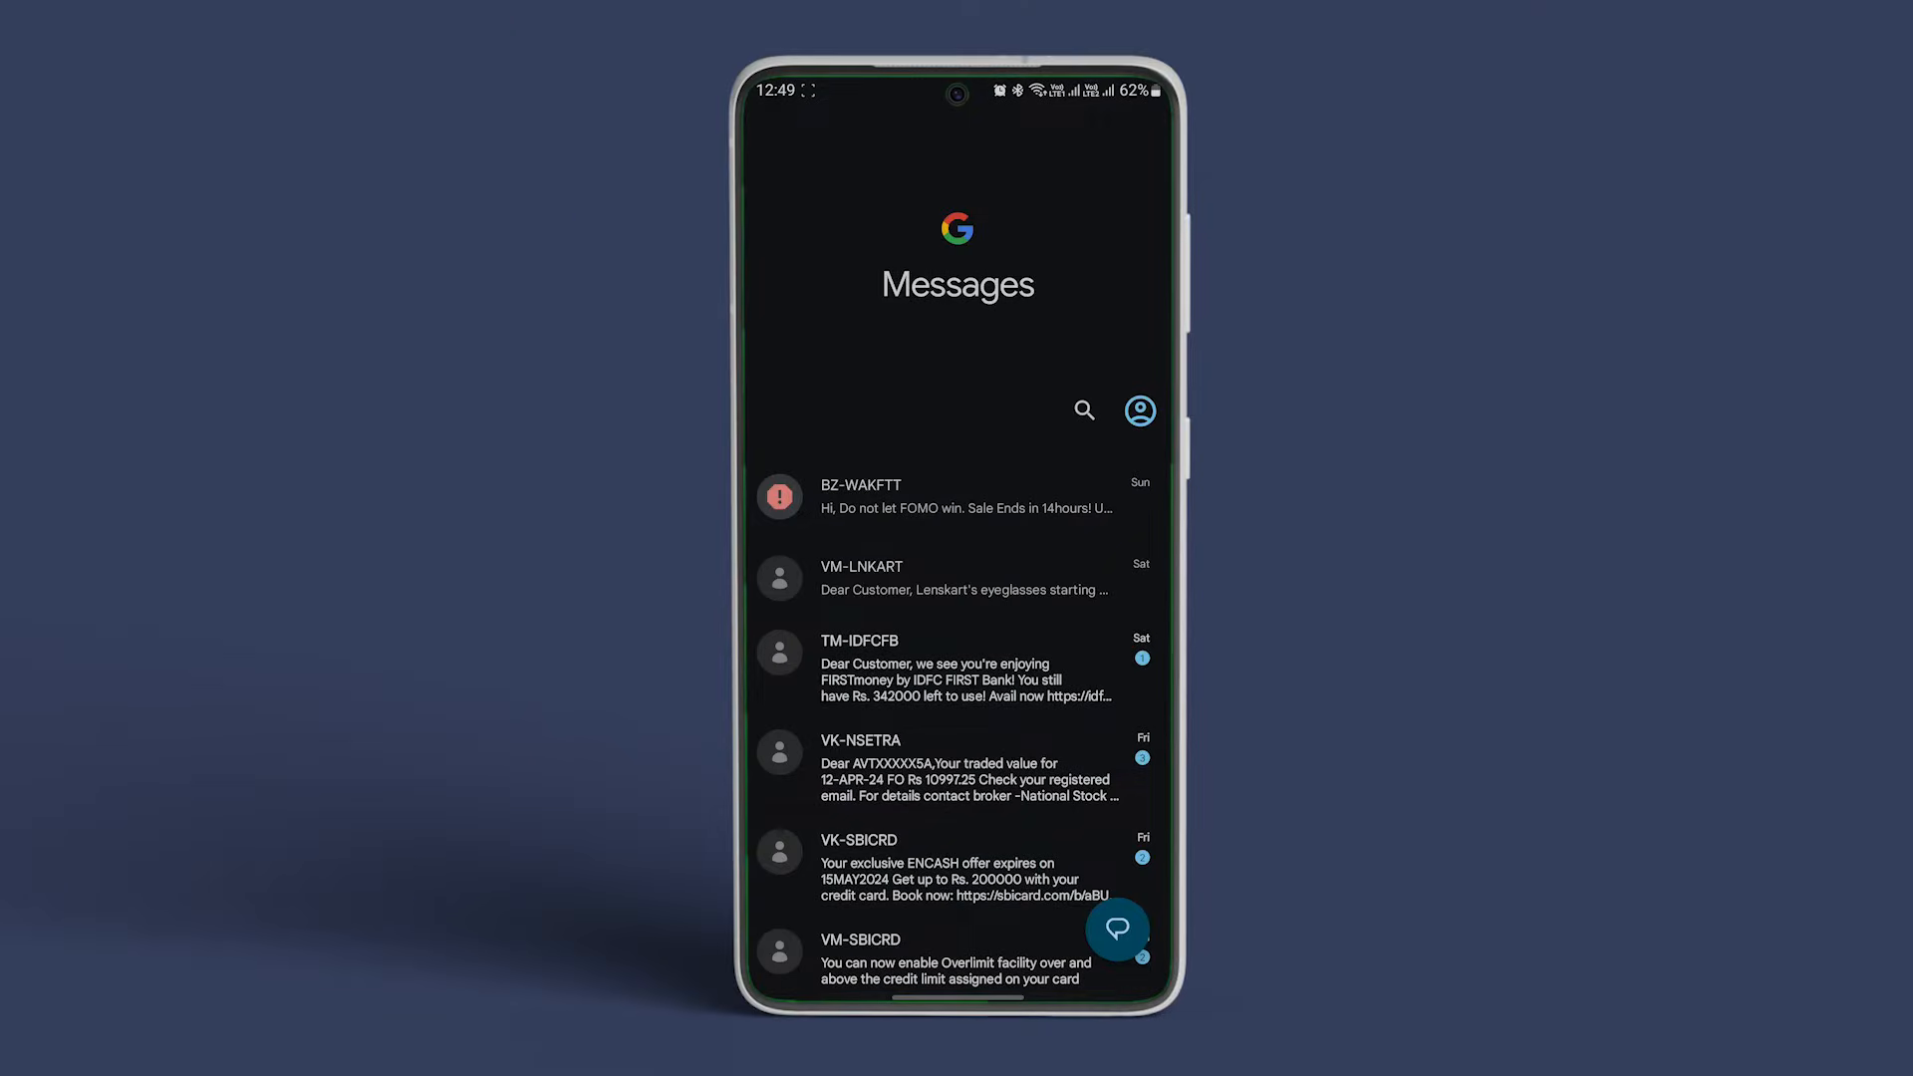
Open the Google Messages account menu from the top-right profile icon.
click(1140, 409)
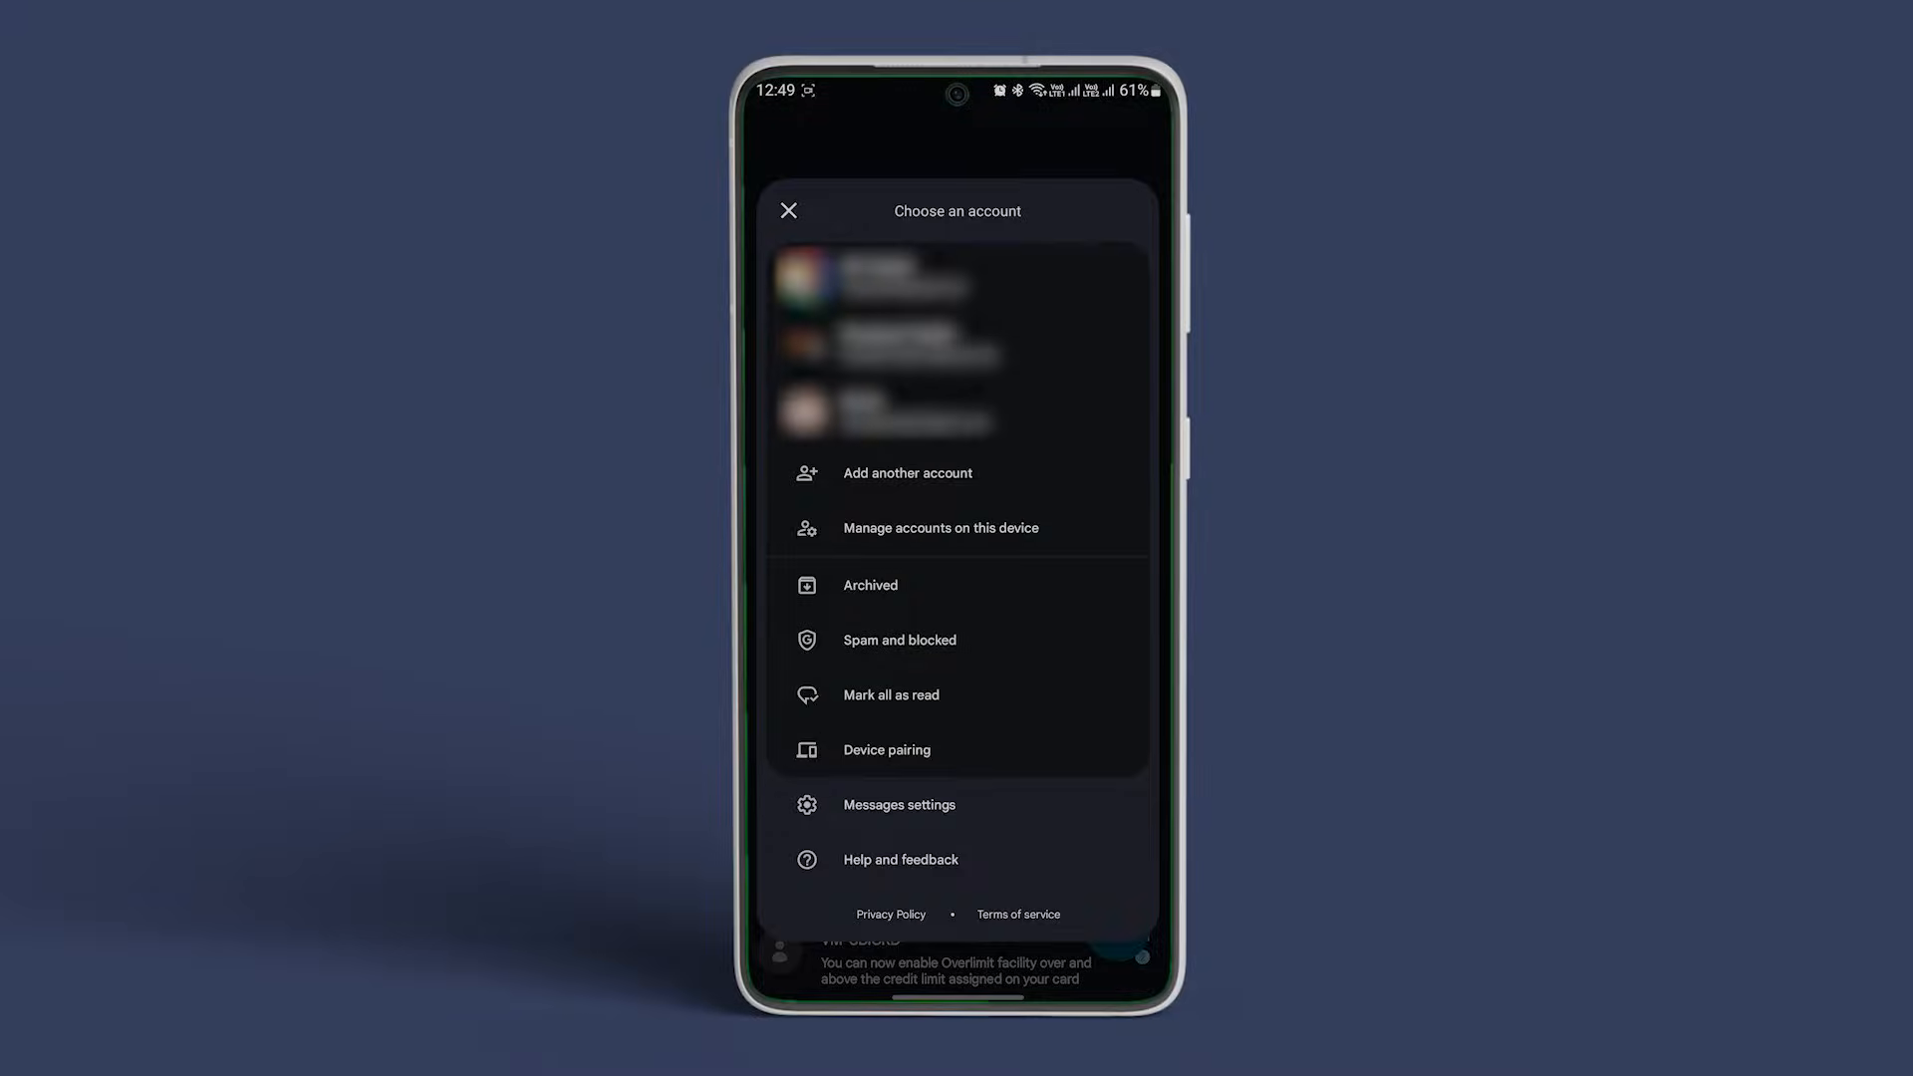
View the archived conversations list, scroll it, then return to the home screen.
click(869, 585)
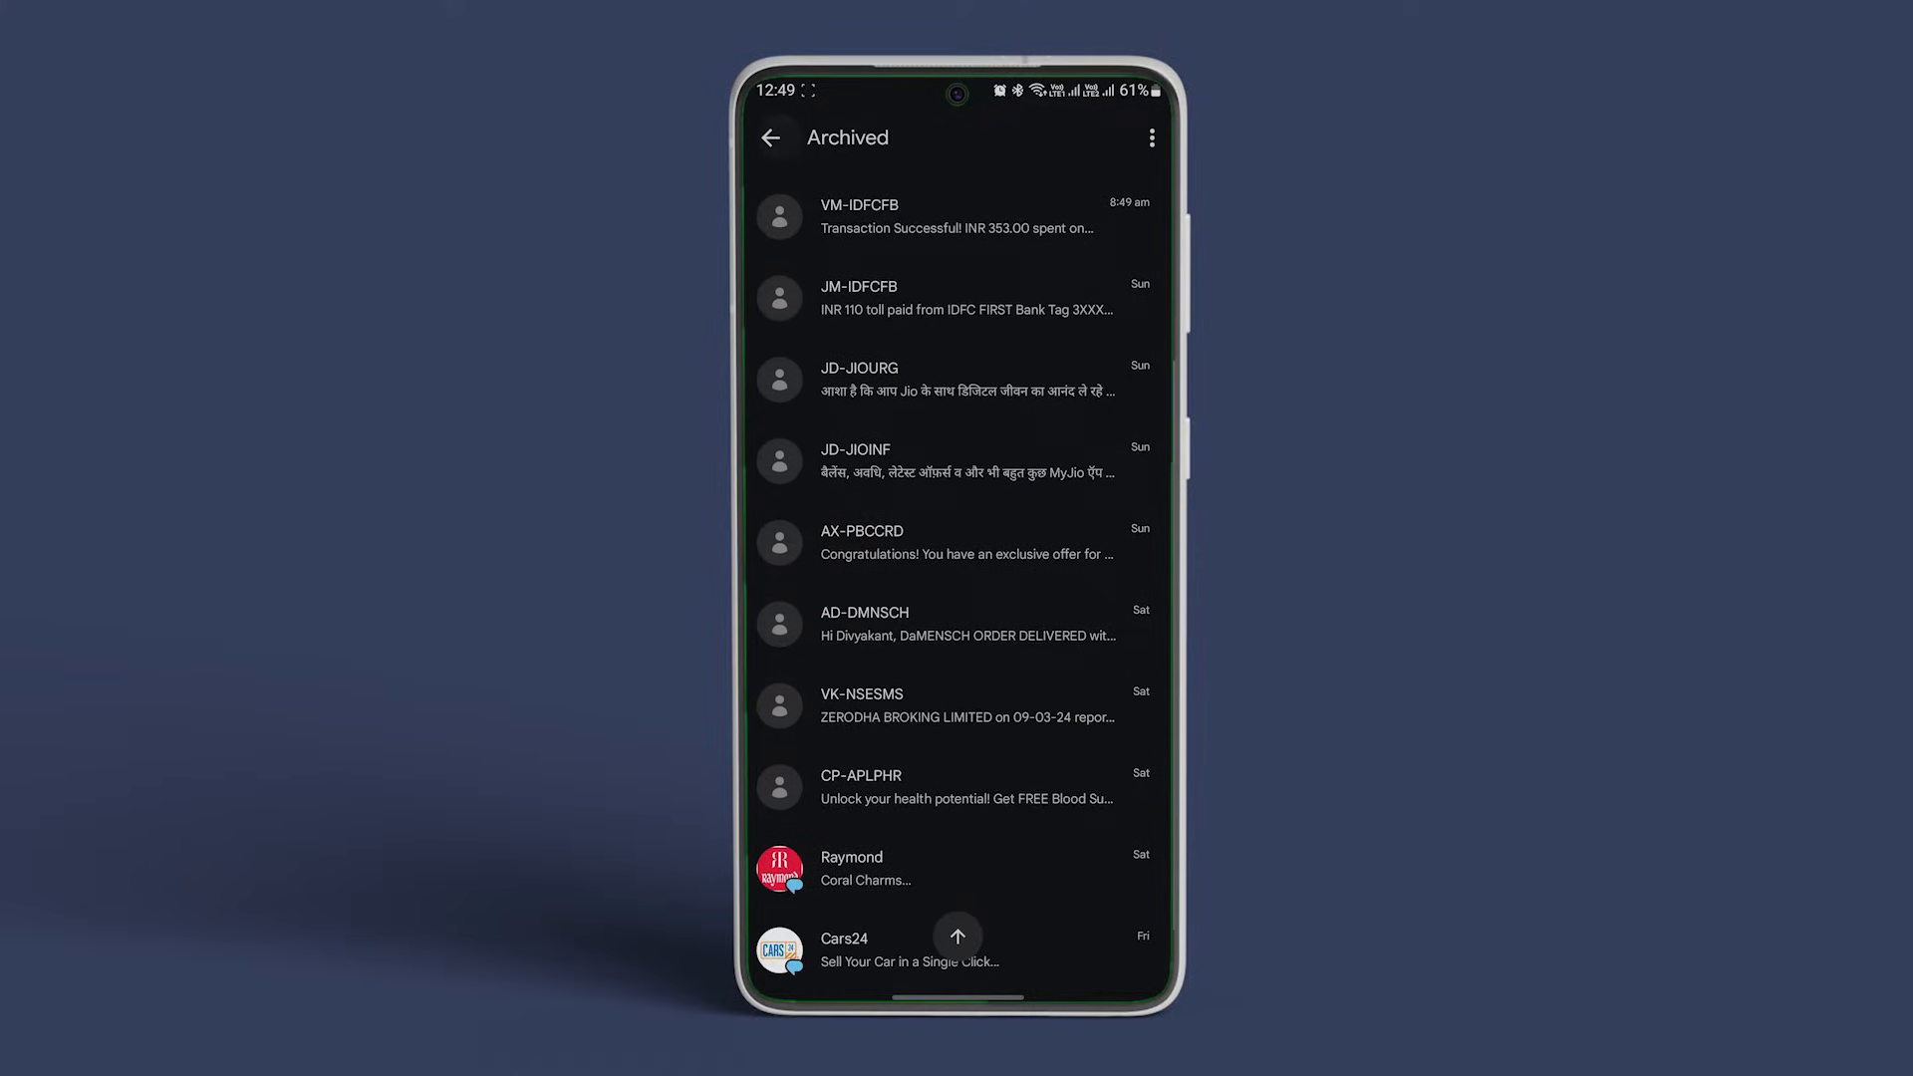
scroll(up, 3)
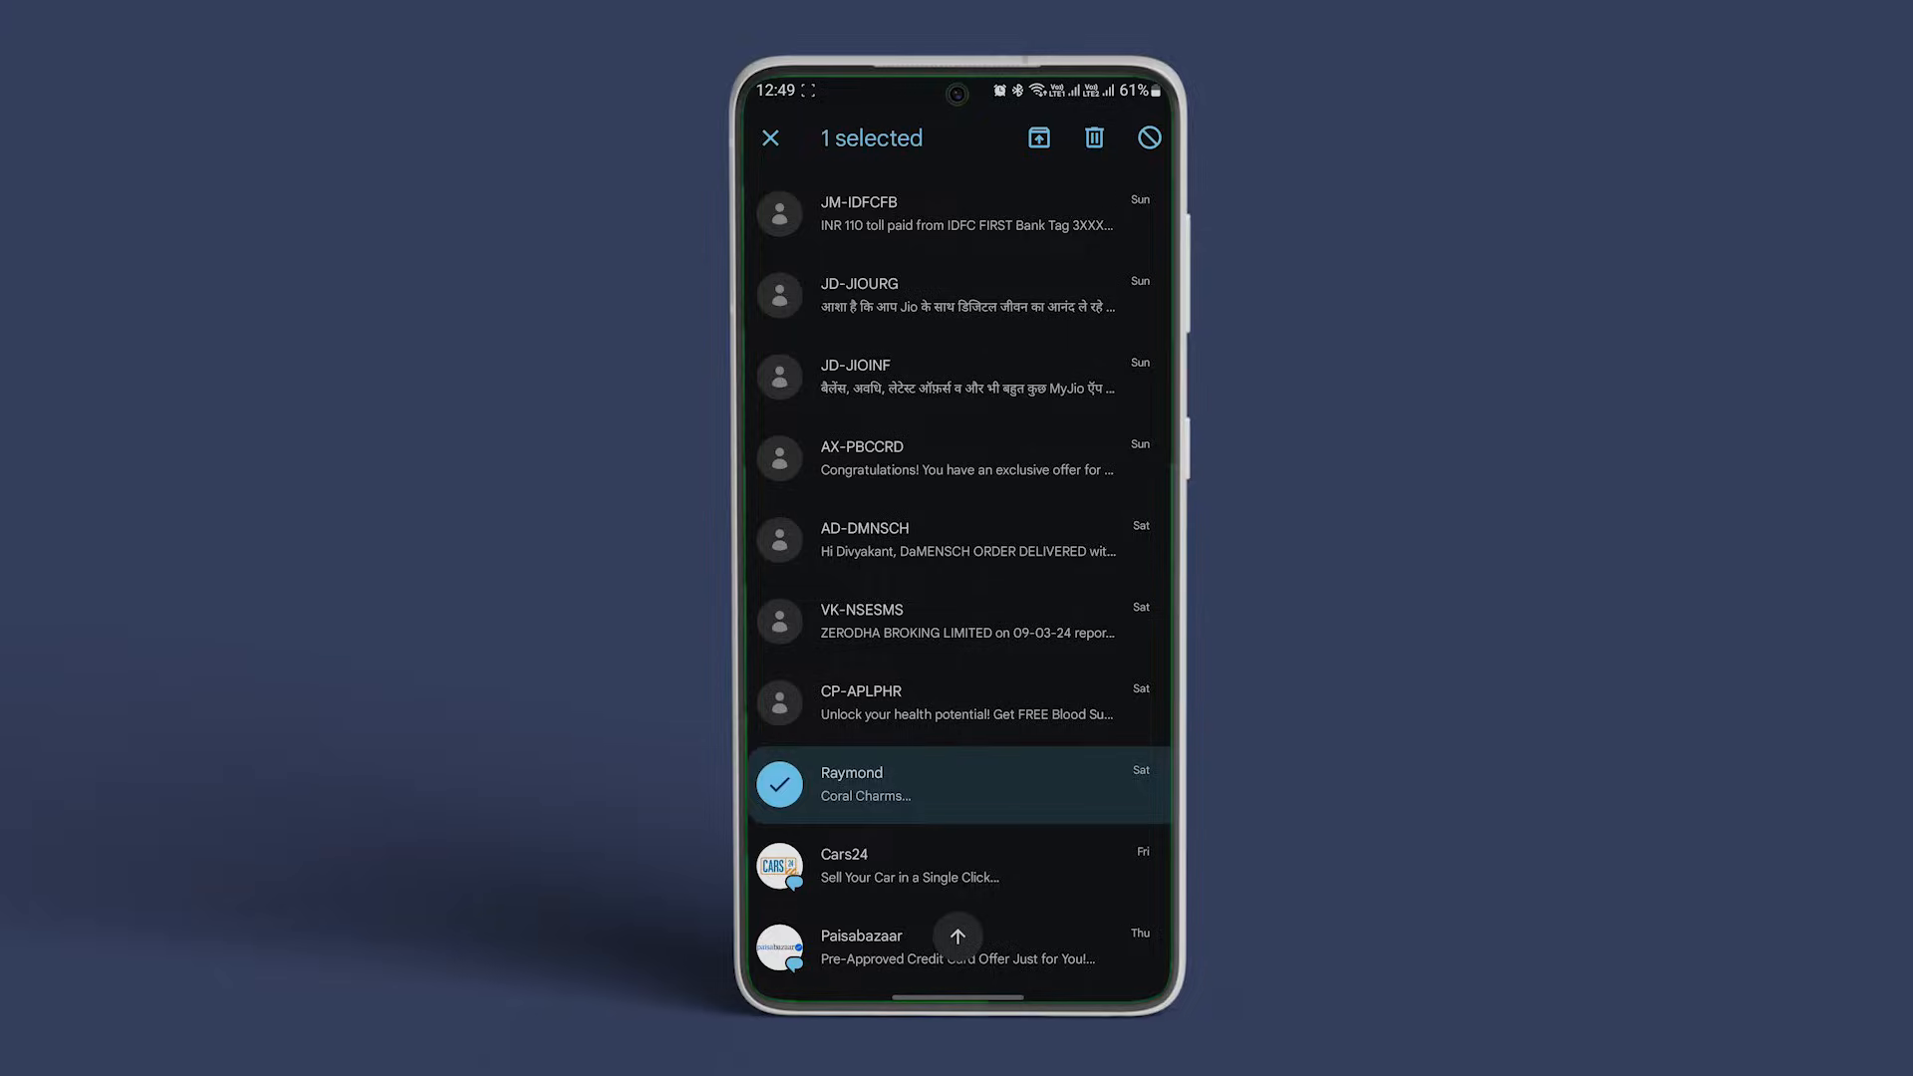
key(home)
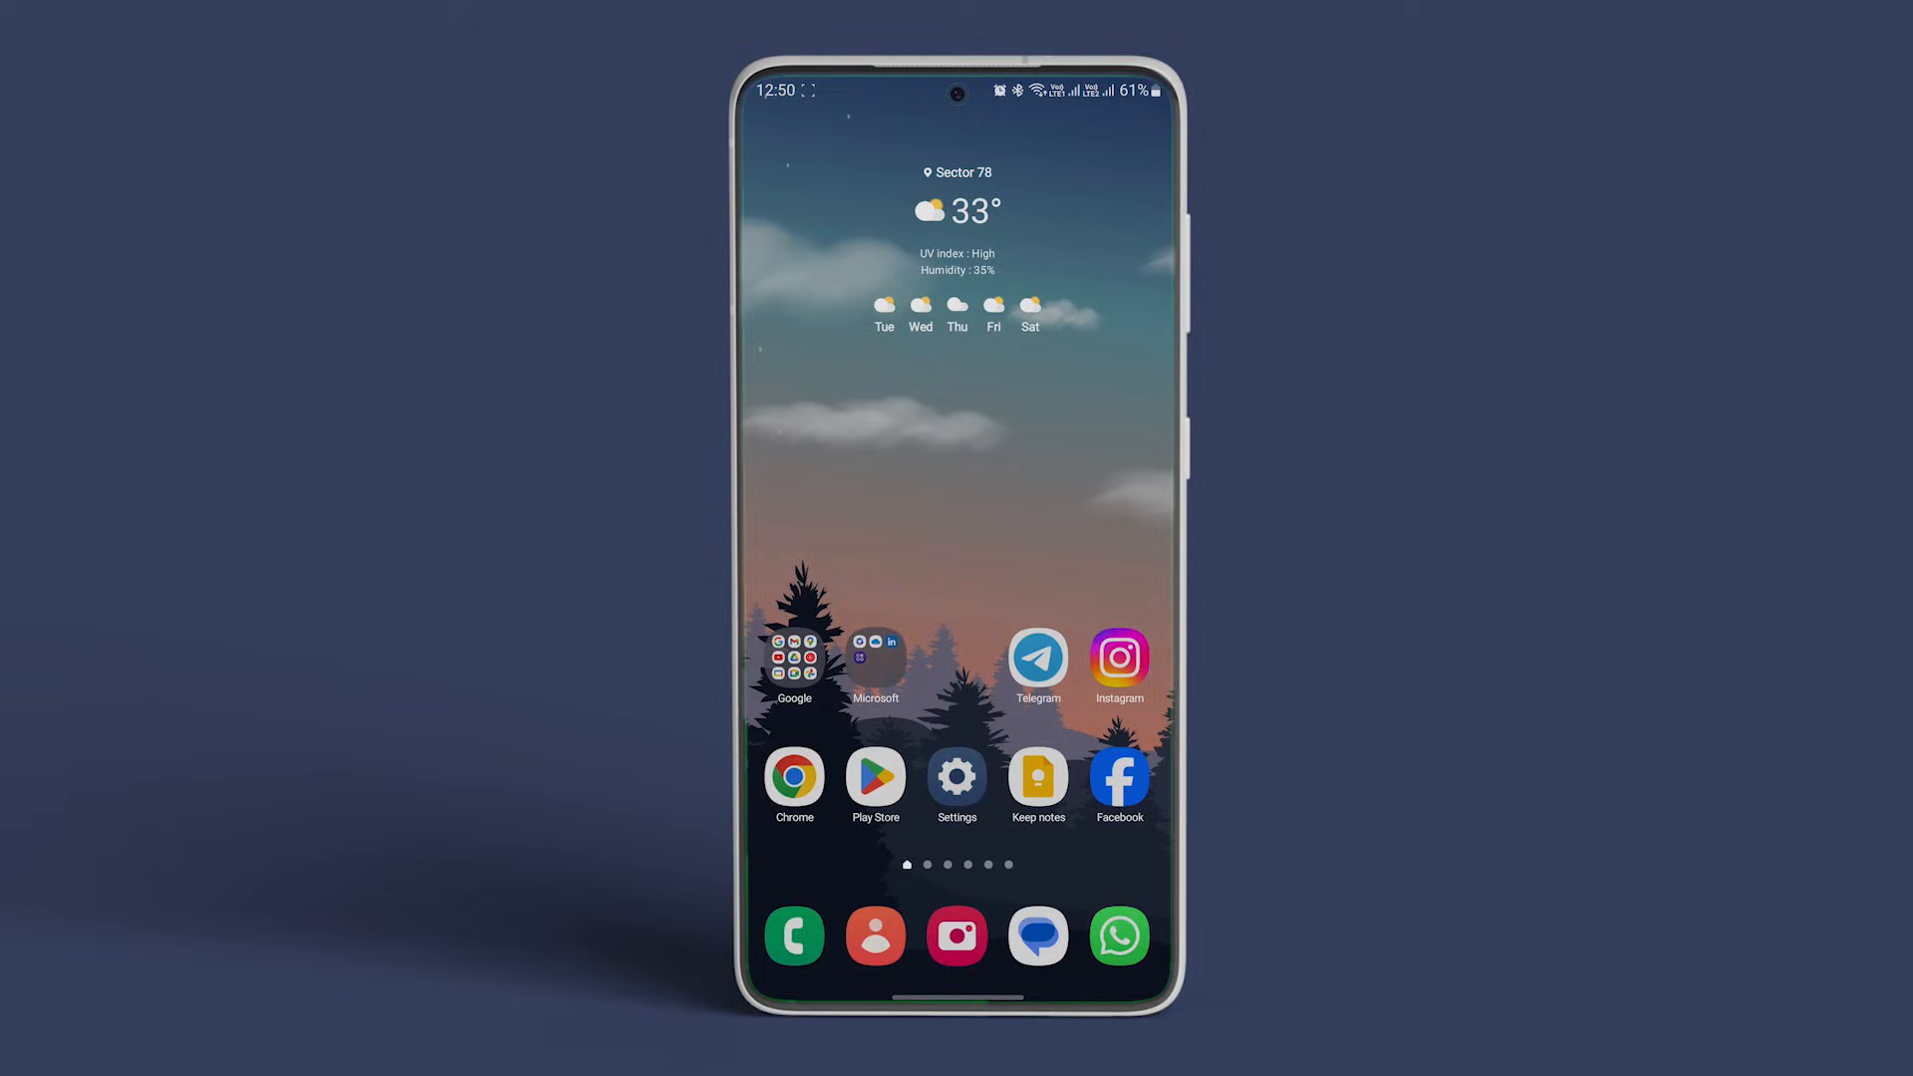
Search 'samsung mess' and open the Samsung Messages Recycle bin.
text(samsung mess)
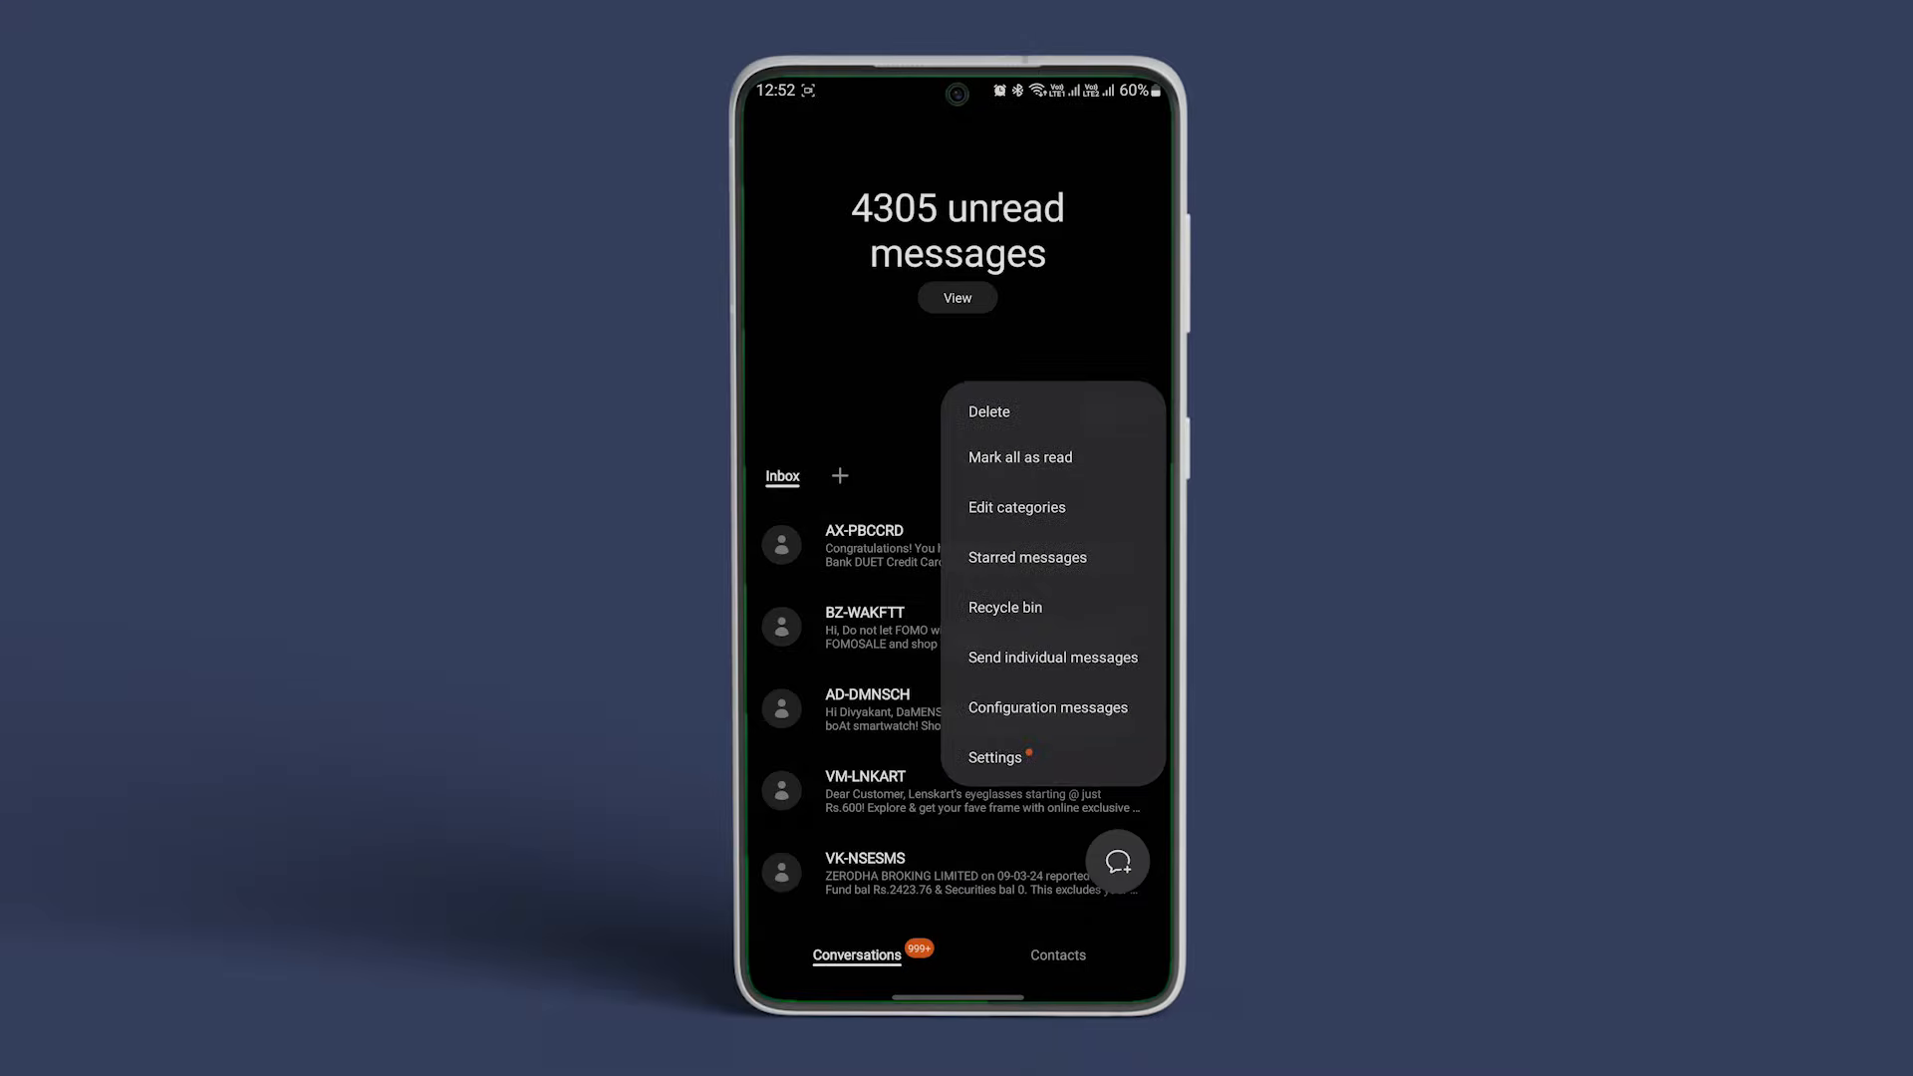
click(1004, 607)
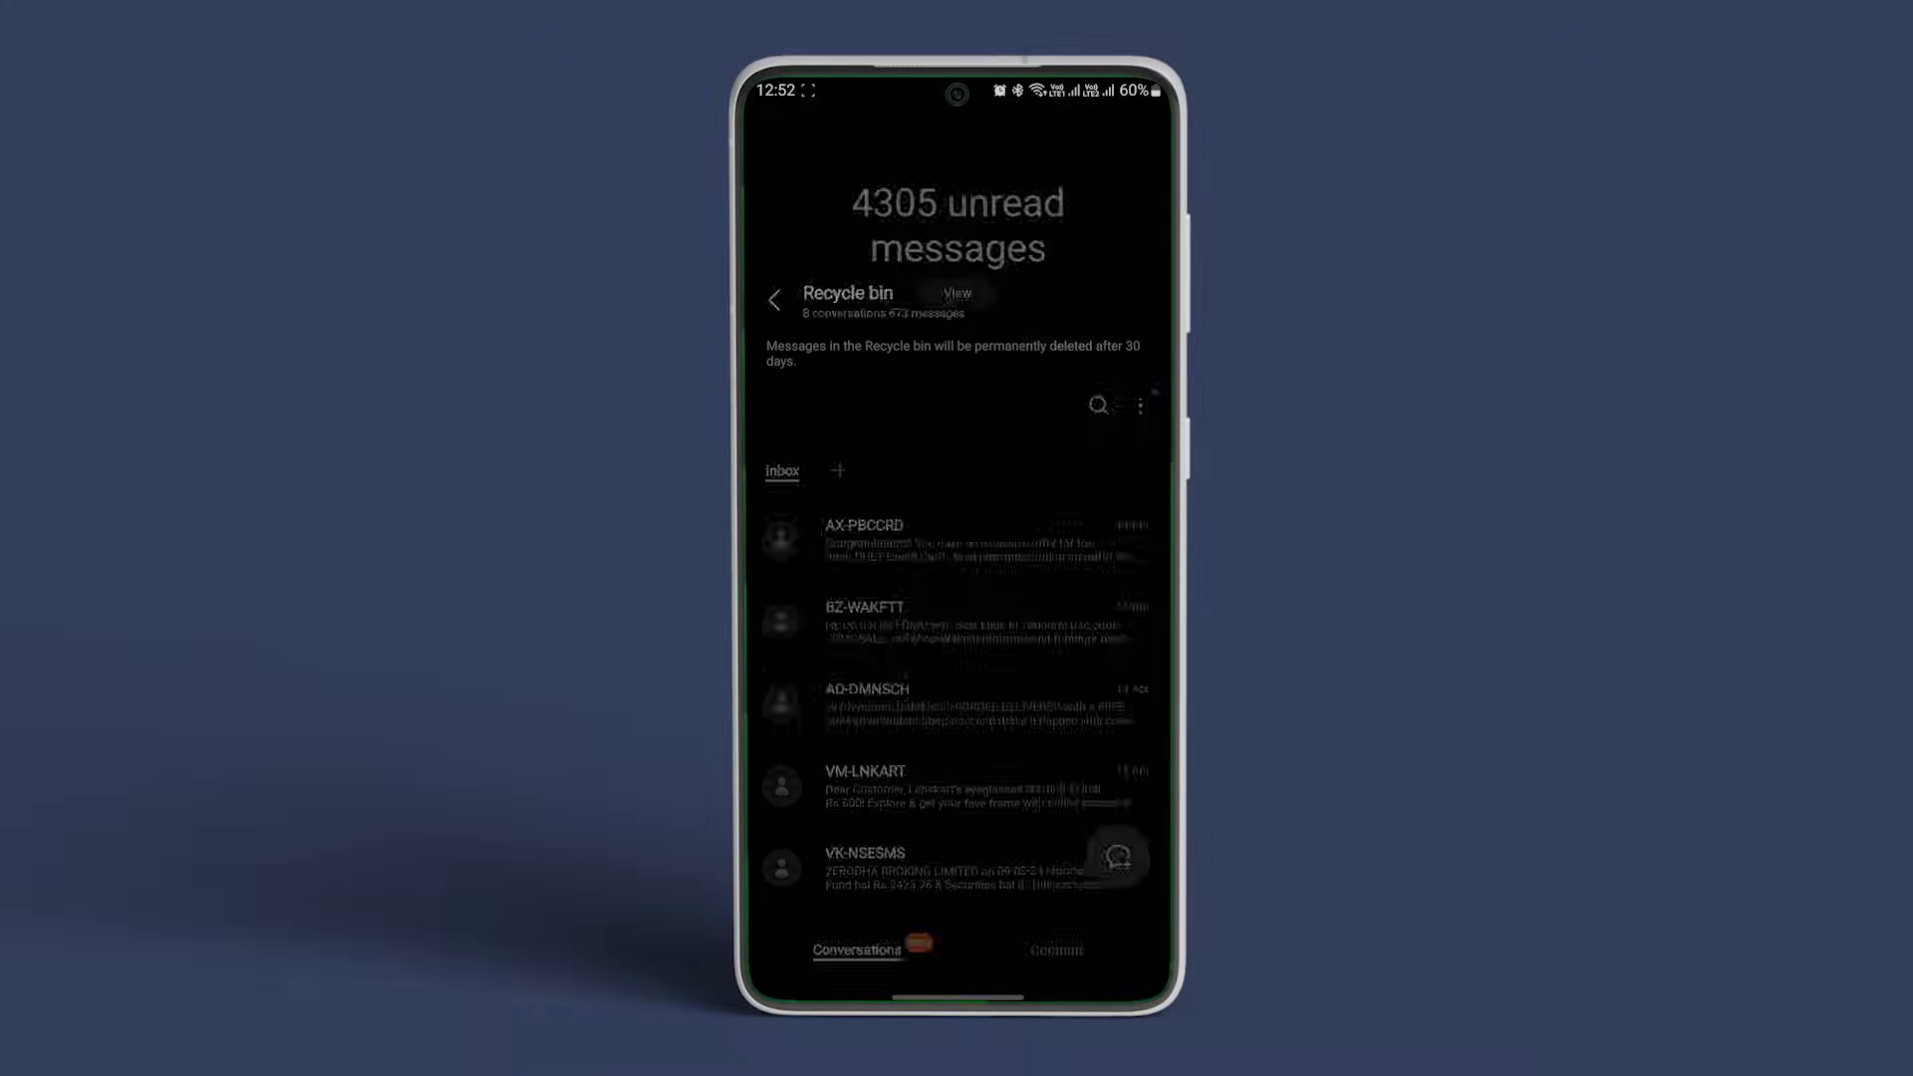